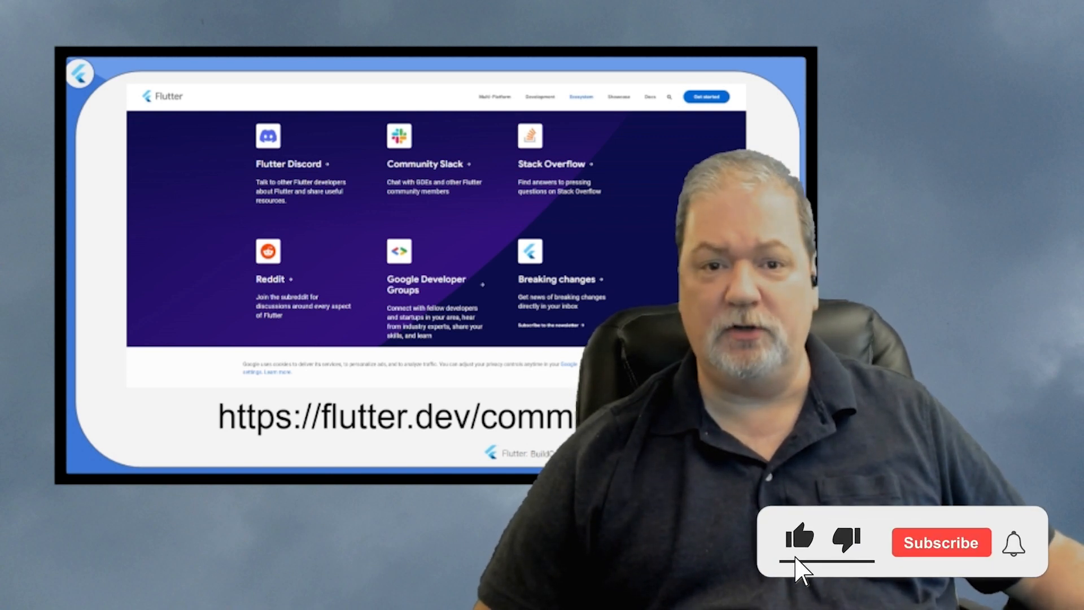
pyautogui.click(941, 542)
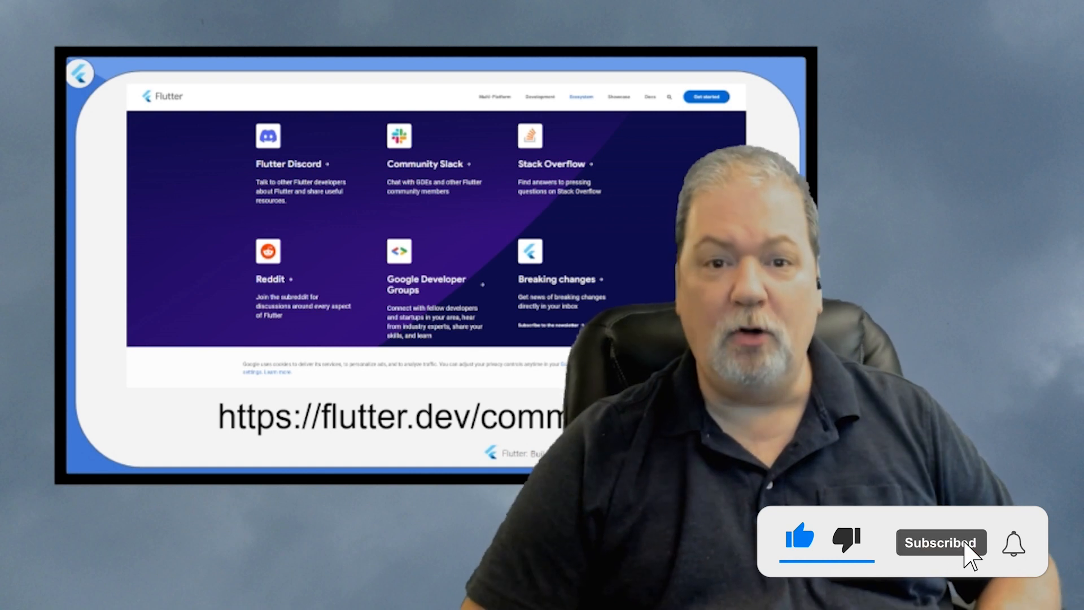
pyautogui.click(1014, 543)
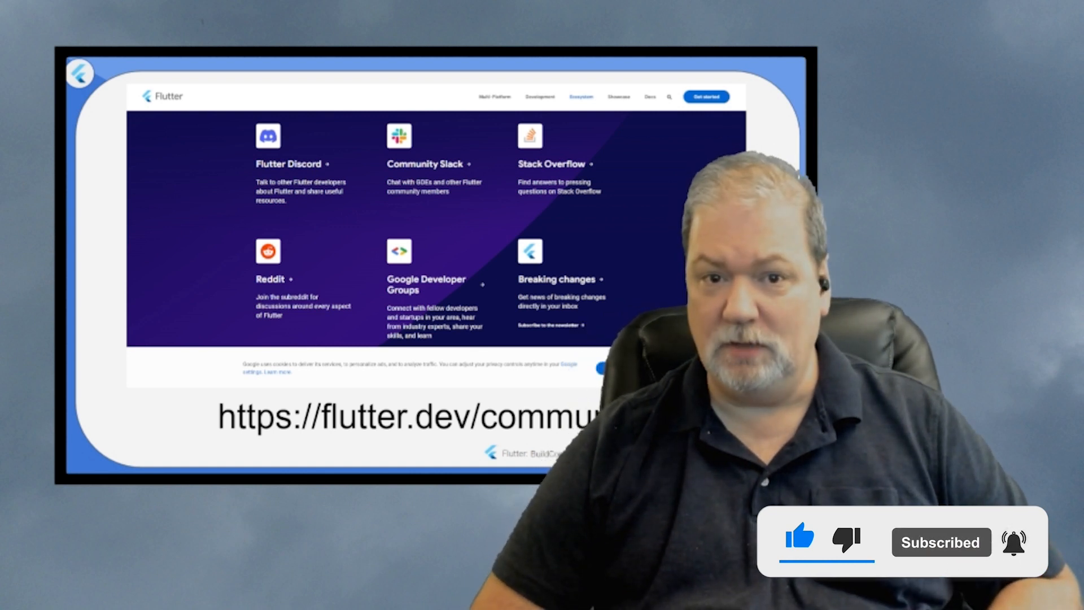